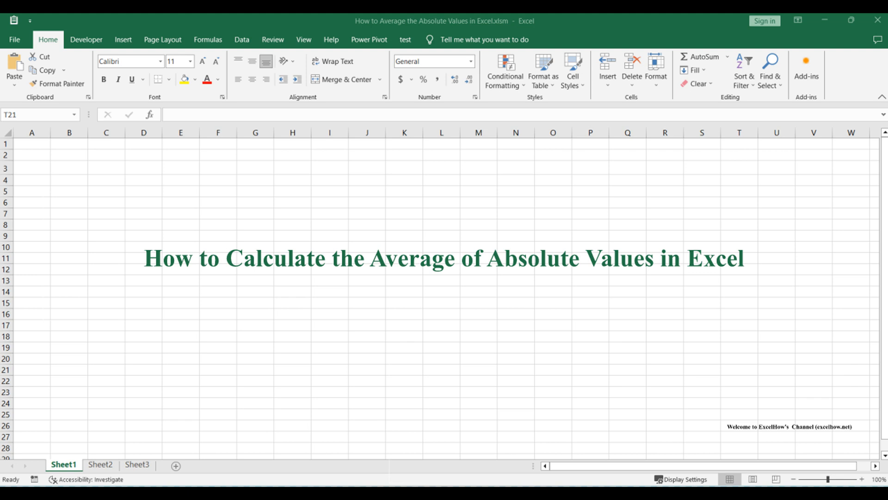
Switch between the notes and data sheets, land on Sheet2 and select helper column B.
{"action": "left_click", "coordinate": [100, 464]}
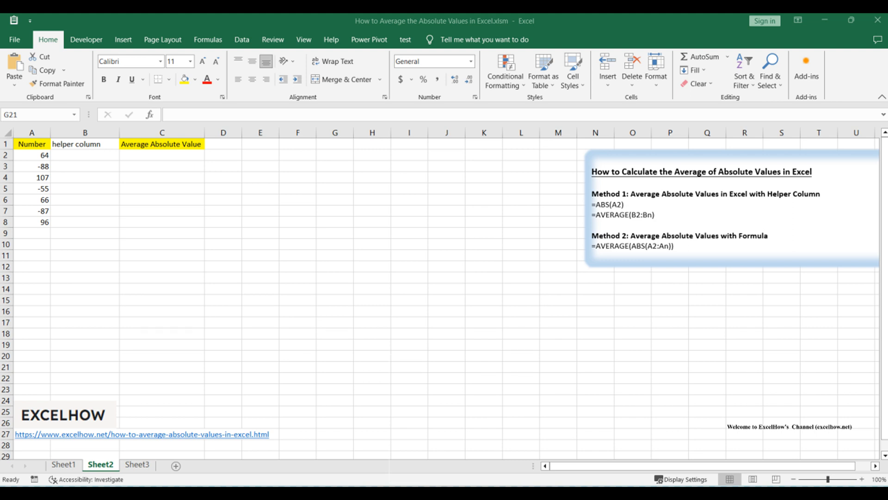
{"action": "left_click", "coordinate": [63, 464]}
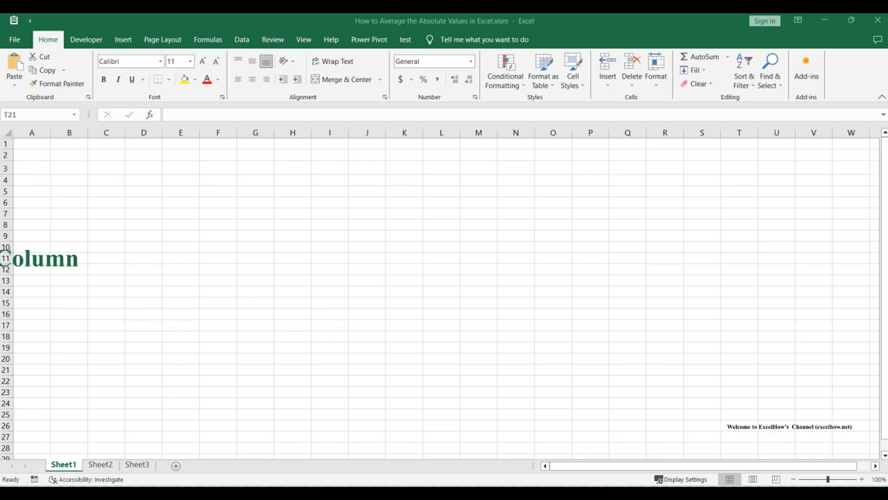
{"action": "left_click", "coordinate": [100, 464]}
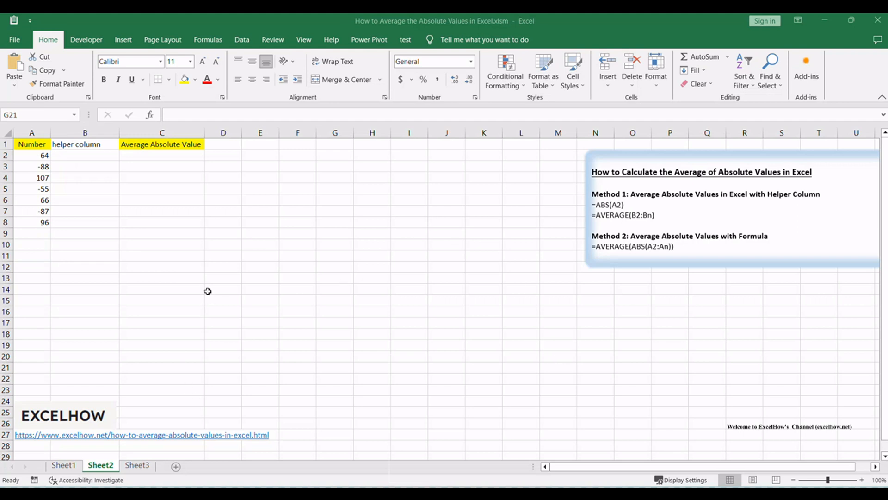
{"action": "left_click", "coordinate": [335, 368]}
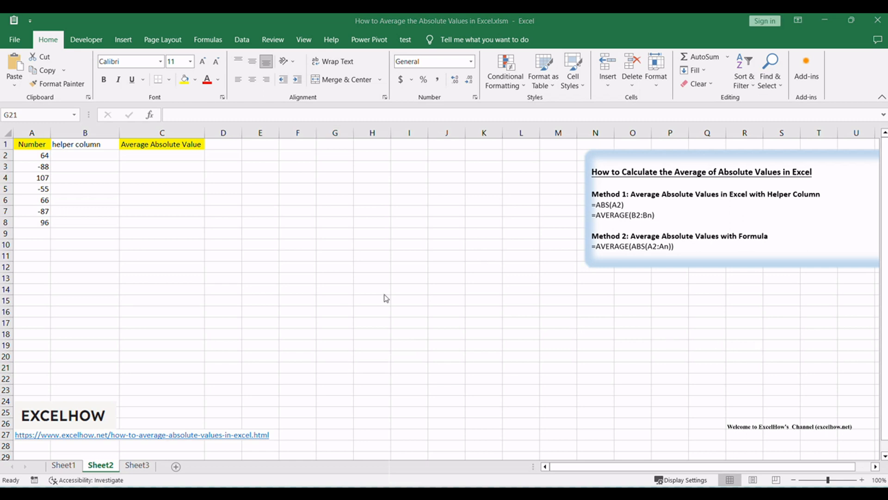
{"action": "left_click", "coordinate": [334, 367]}
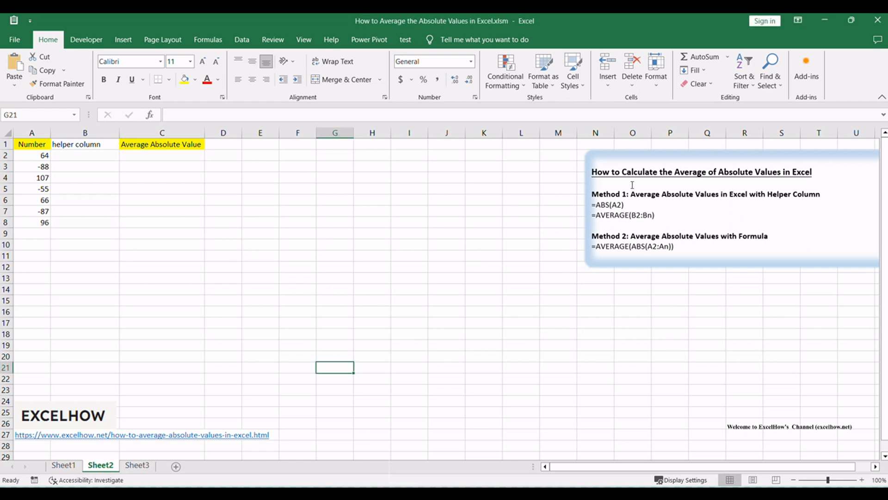
{"action": "left_click", "coordinate": [260, 210]}
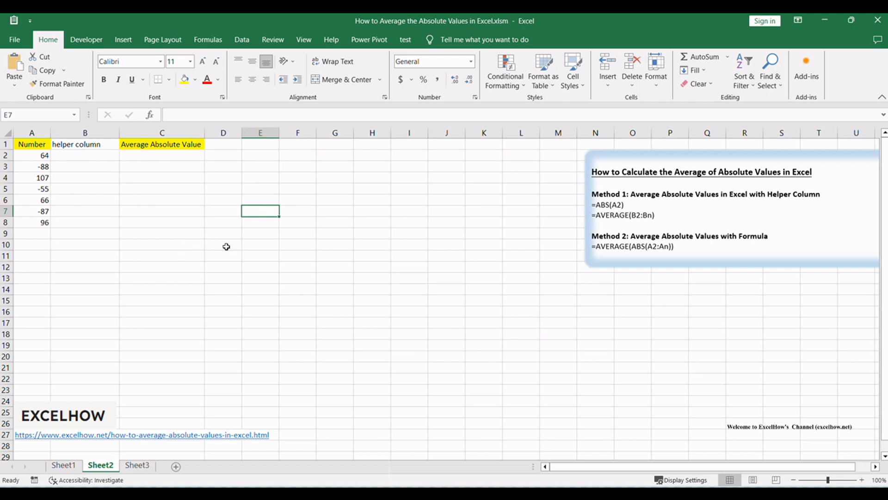
{"action": "left_click", "coordinate": [84, 132]}
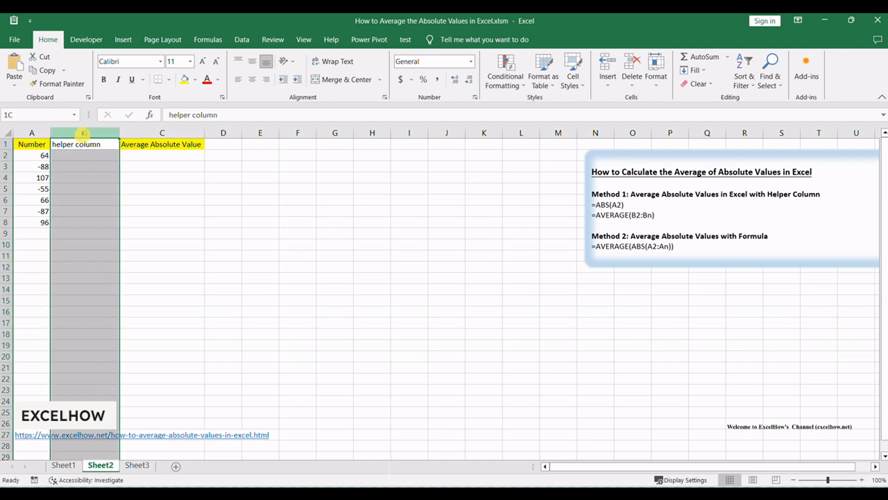
Enter =ABS(A2) in B2 and fill it down through B8.
{"action": "left_click", "coordinate": [84, 144]}
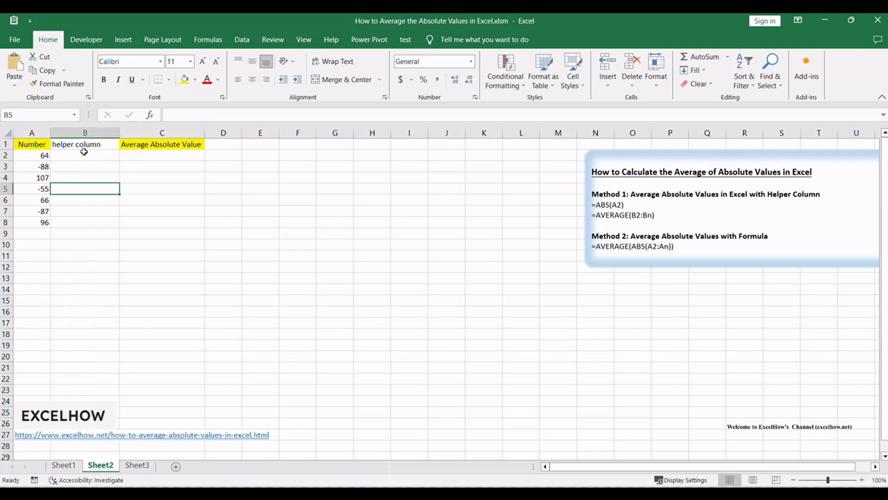
{"action": "type", "text": "=ABS(A2)"}
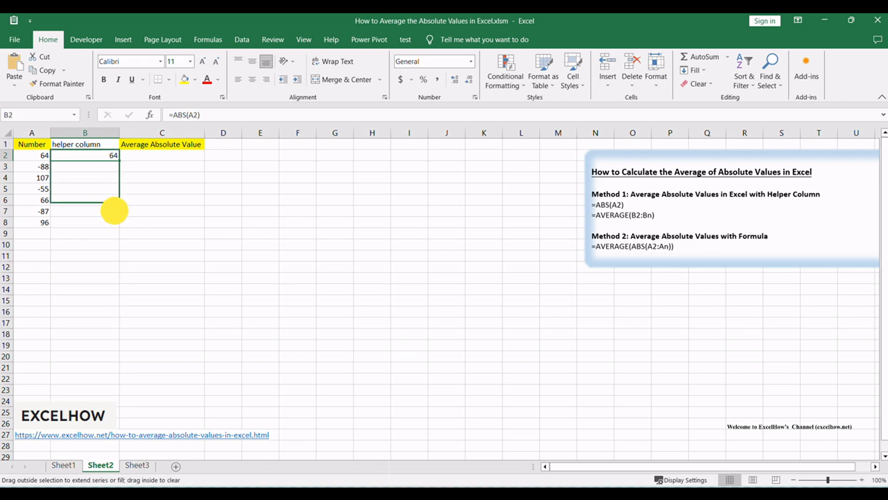
{"action": "left_click_drag", "start_coordinate": [113, 154], "coordinate": [114, 222]}
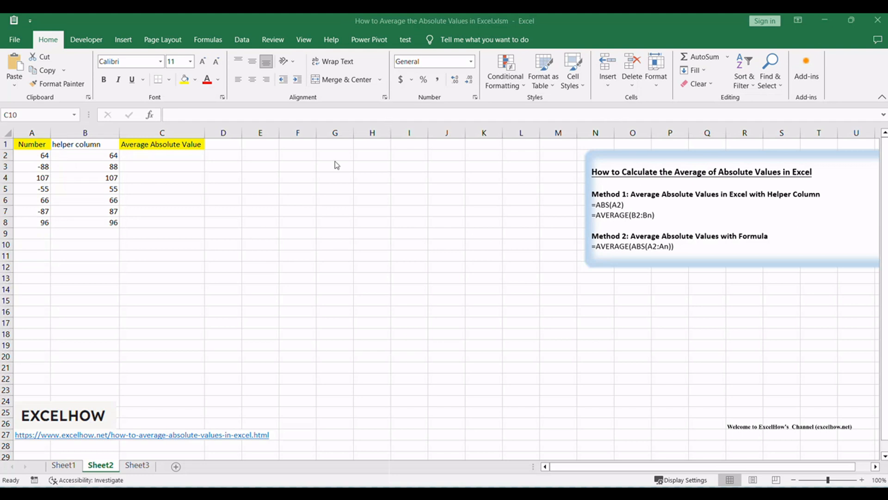
Compute =AVERAGE(B2:B8) in C2 giving 80.42857143, then move to the Method 2 sheet.
{"action": "type", "text": "=AVERAGE(B2:B8)"}
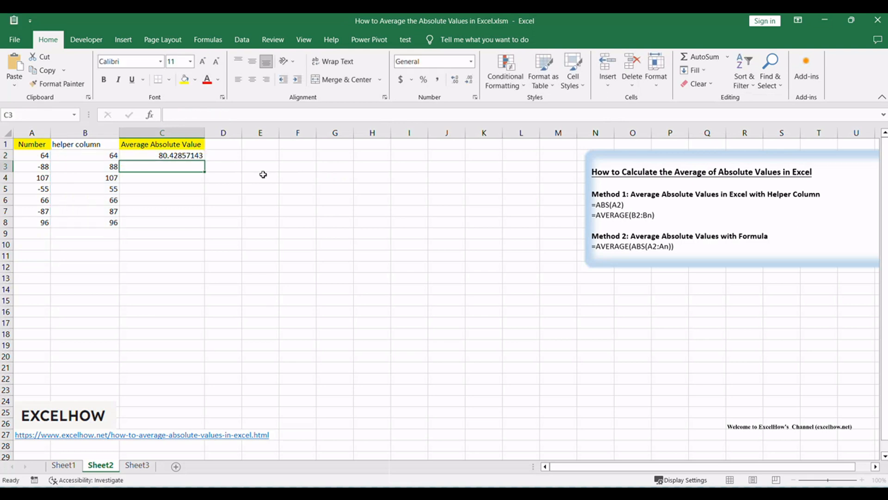
{"action": "left_click", "coordinate": [162, 155]}
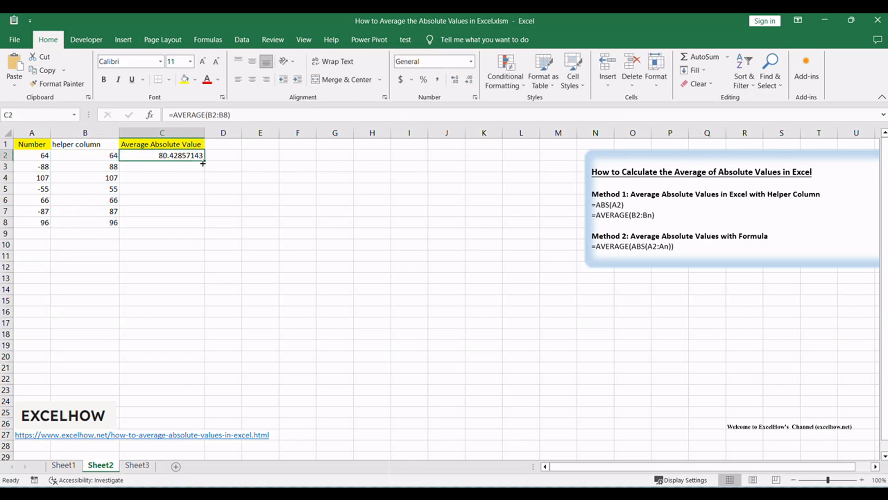
{"action": "left_click_drag", "start_coordinate": [203, 162], "coordinate": [205, 223]}
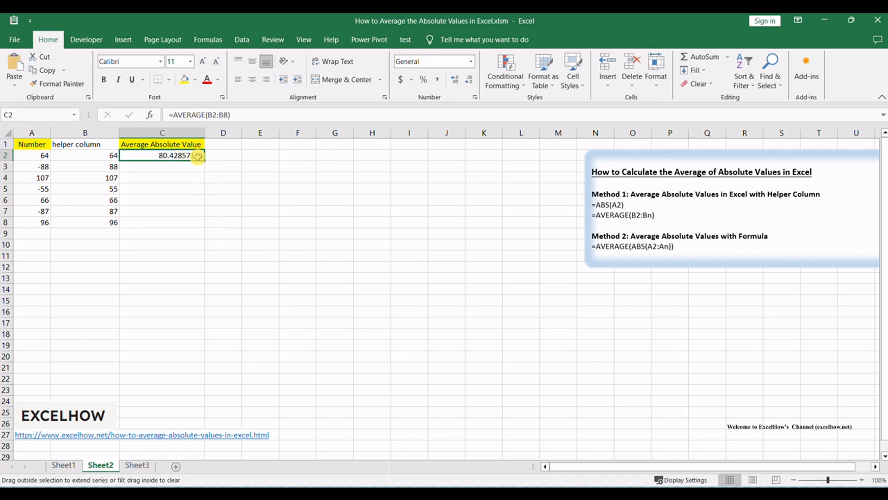
{"action": "mouse_move", "coordinate": [738, 311]}
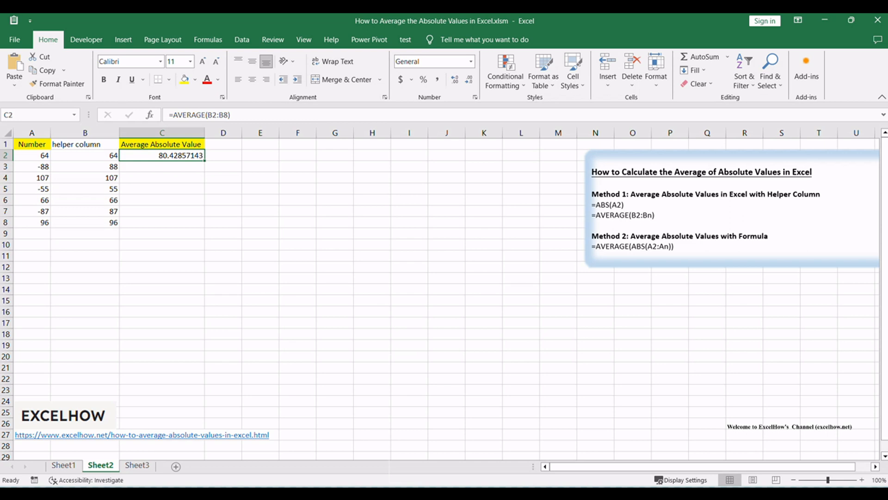
{"action": "left_click", "coordinate": [63, 464]}
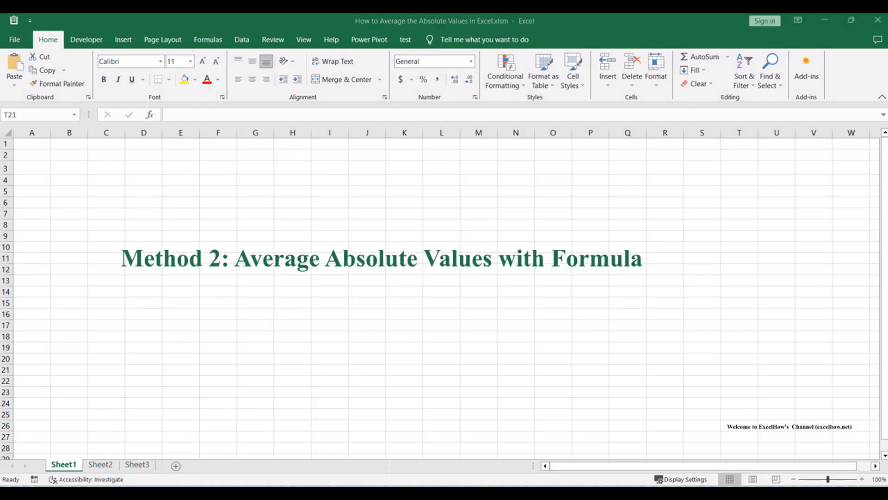
{"action": "left_click", "coordinate": [100, 464]}
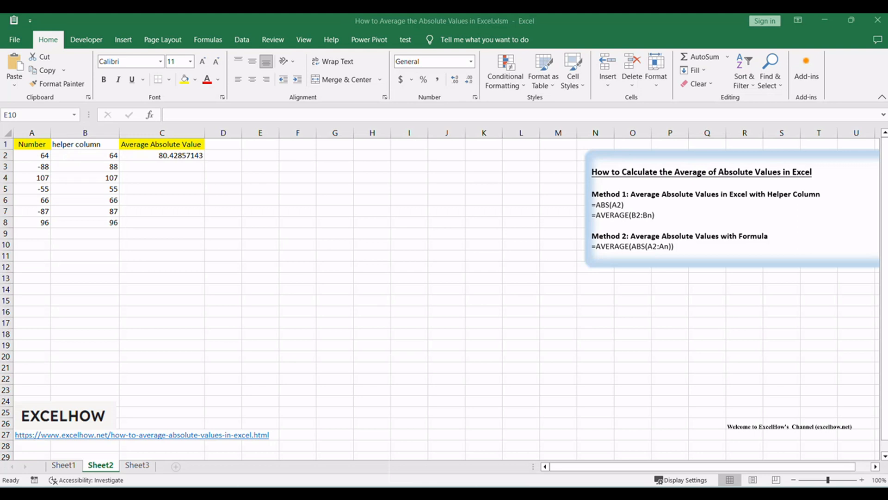
{"action": "mouse_move", "coordinate": [682, 278]}
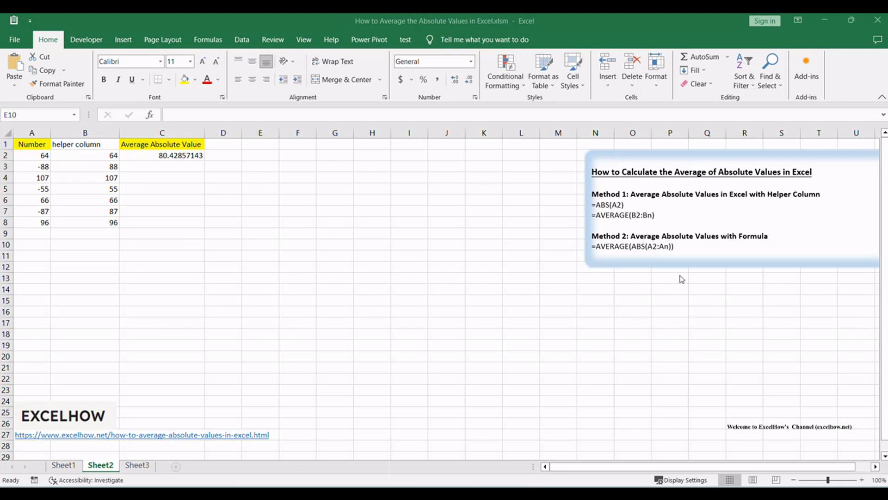
{"action": "mouse_move", "coordinate": [606, 252]}
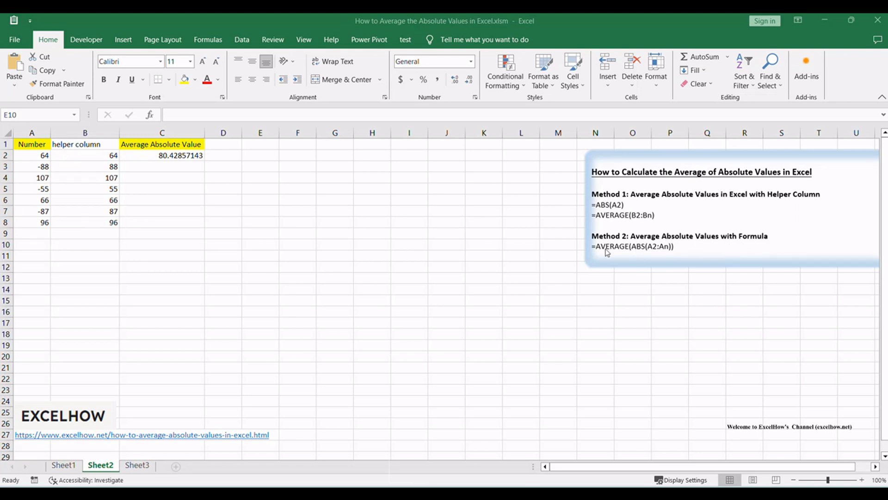
{"action": "mouse_move", "coordinate": [805, 296]}
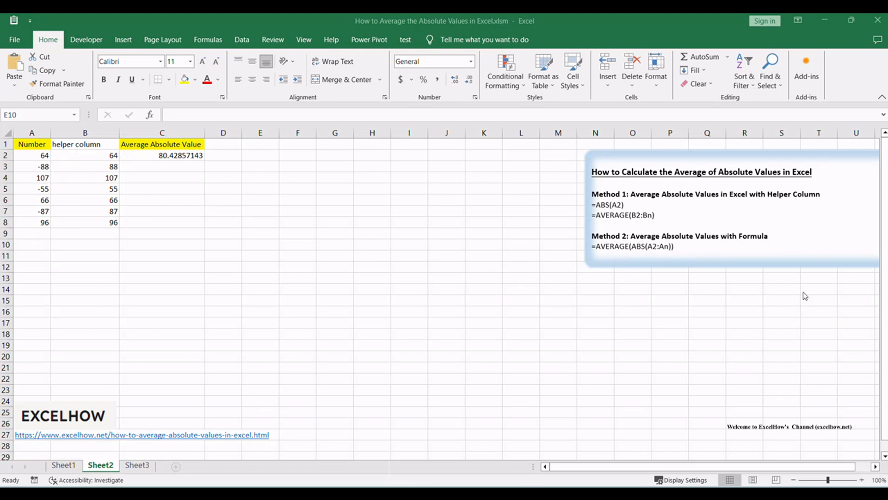
{"action": "mouse_move", "coordinate": [541, 299]}
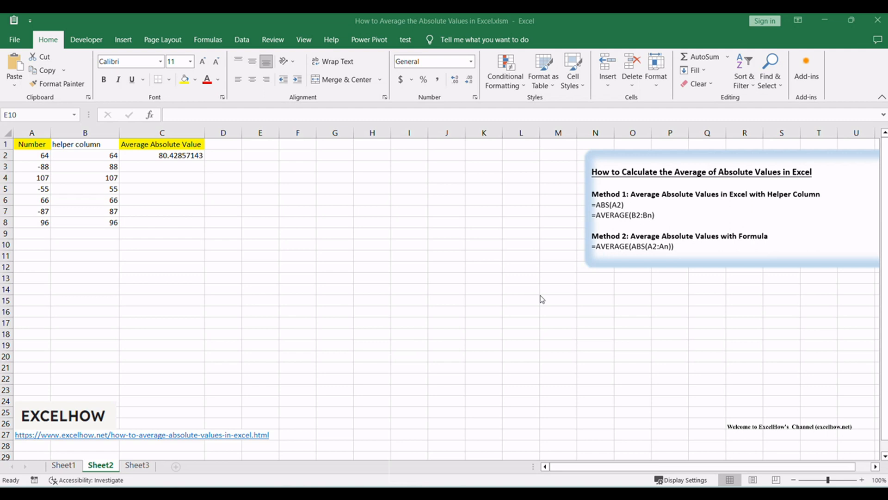
{"action": "mouse_move", "coordinate": [224, 218]}
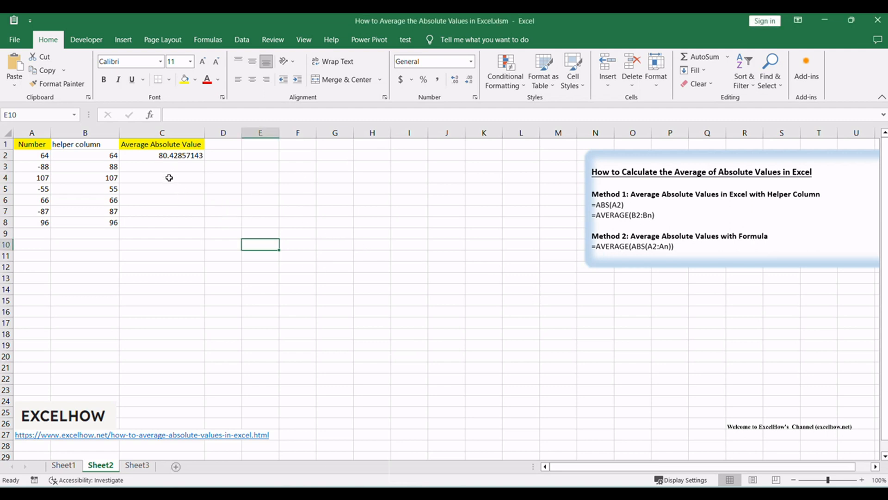
{"action": "mouse_move", "coordinate": [95, 142]}
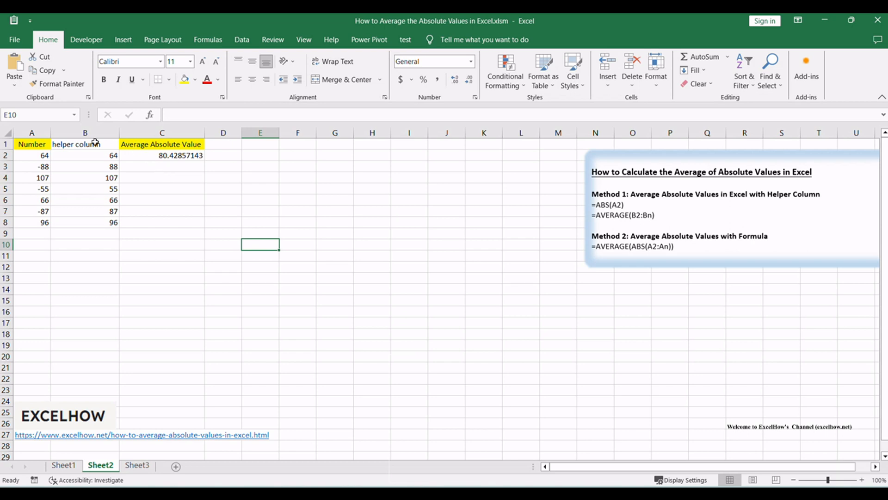
{"action": "mouse_move", "coordinate": [64, 206]}
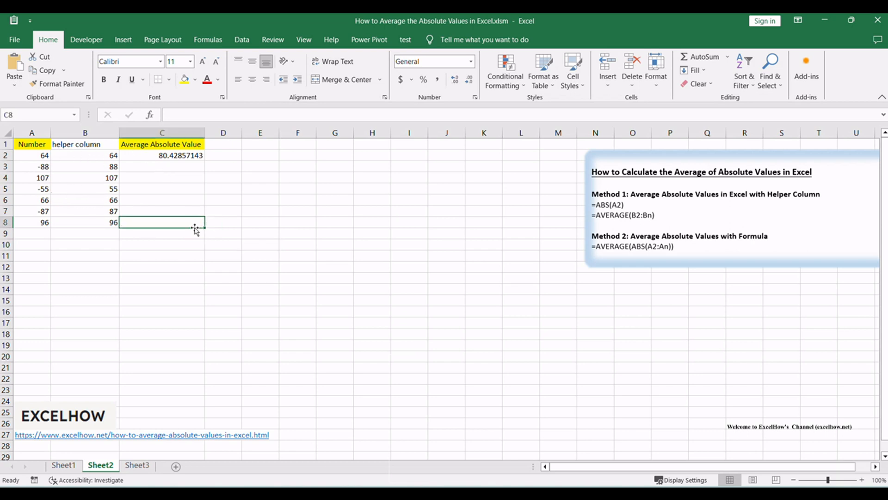
{"action": "mouse_move", "coordinate": [204, 178]}
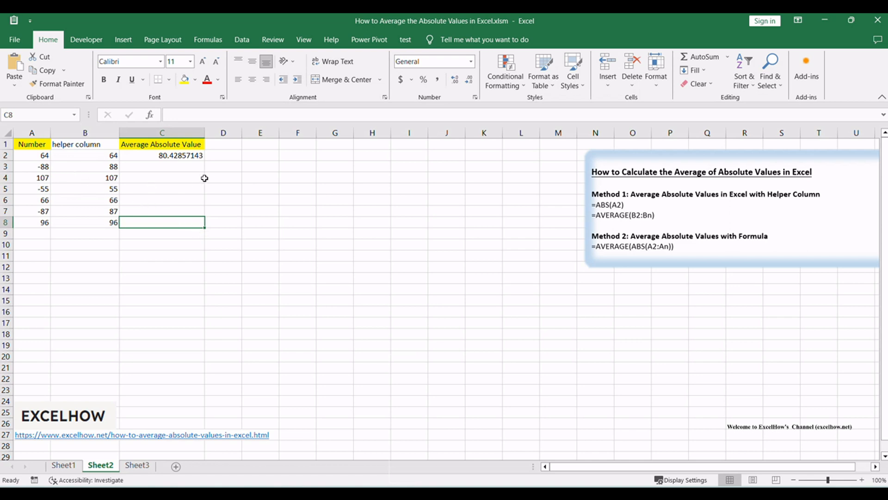
Enter array formula =AVERAGE(ABS(A2:A8)) in C4 giving 80.42857143 and compare it with C2.
{"action": "type", "text": "=AVERAGE(ABS(A2:A8))}"}
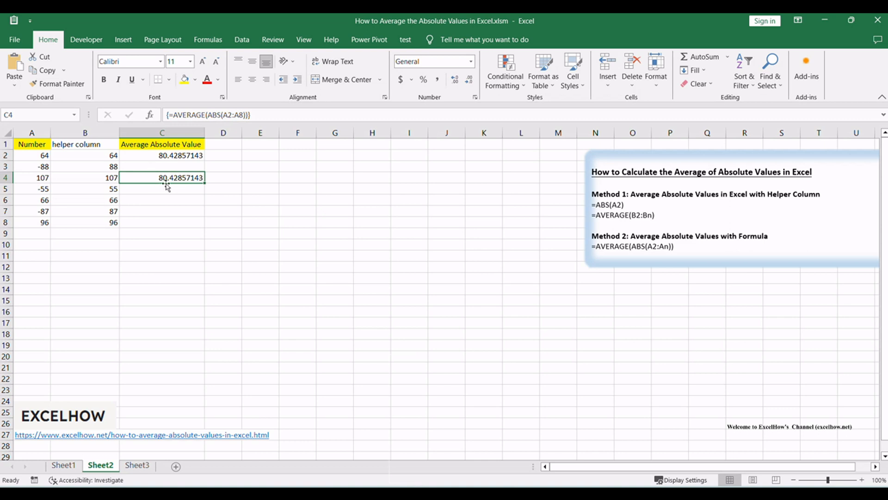
{"action": "mouse_move", "coordinate": [816, 362]}
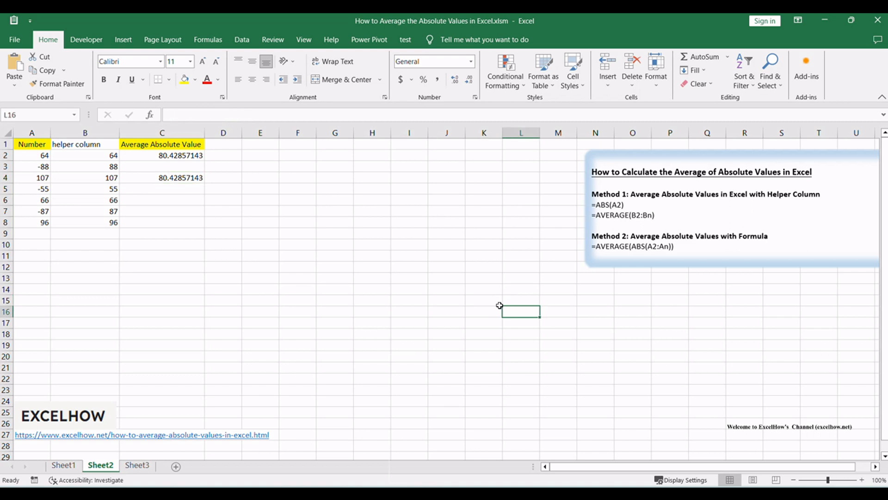
{"action": "left_click", "coordinate": [161, 178]}
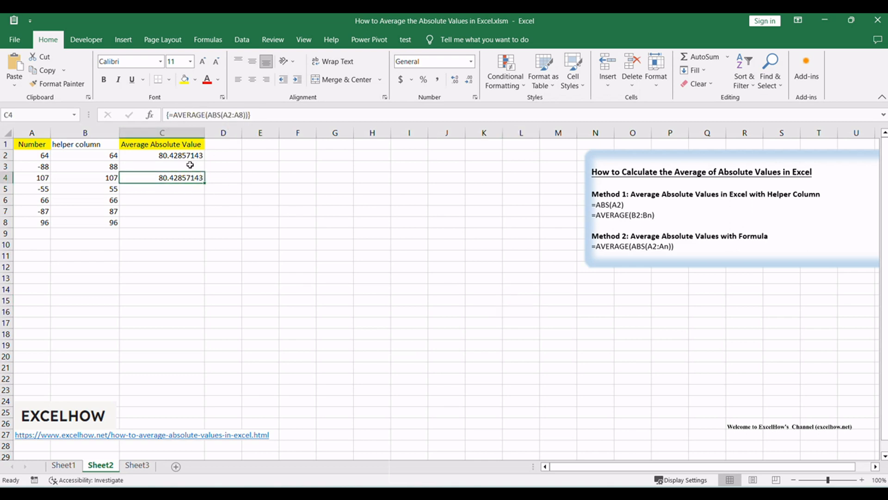
{"action": "left_click", "coordinate": [161, 155]}
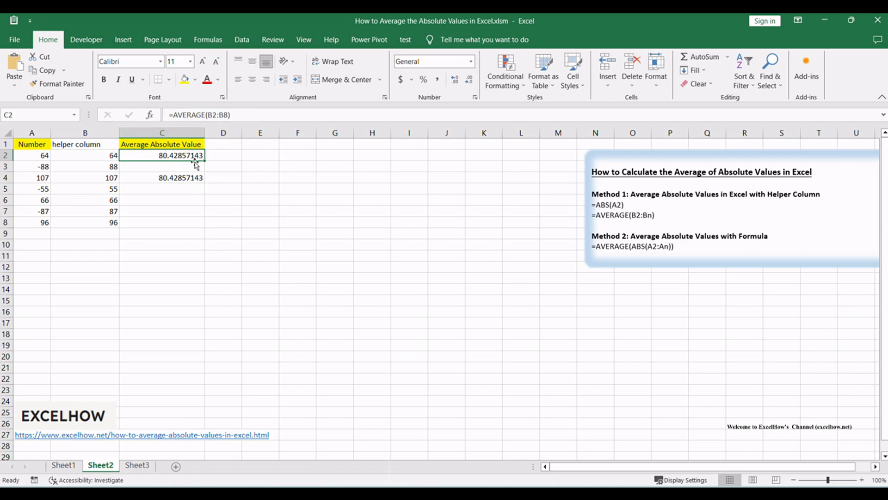